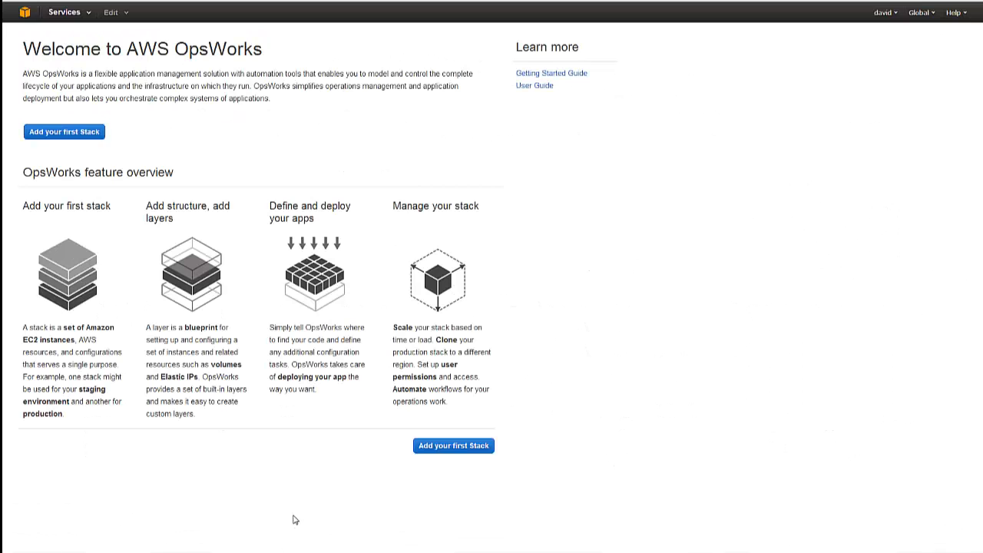
{"action": "mouse_move", "coordinate": [446, 458]}
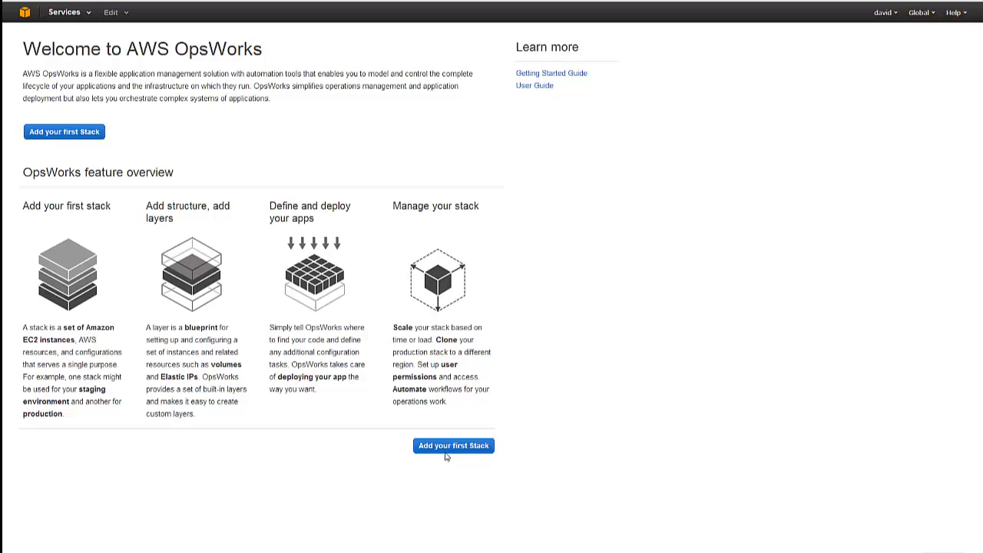
- Create the first stack named MyFirstStack with the default SSH key
{"action": "left_click", "coordinate": [451, 446]}
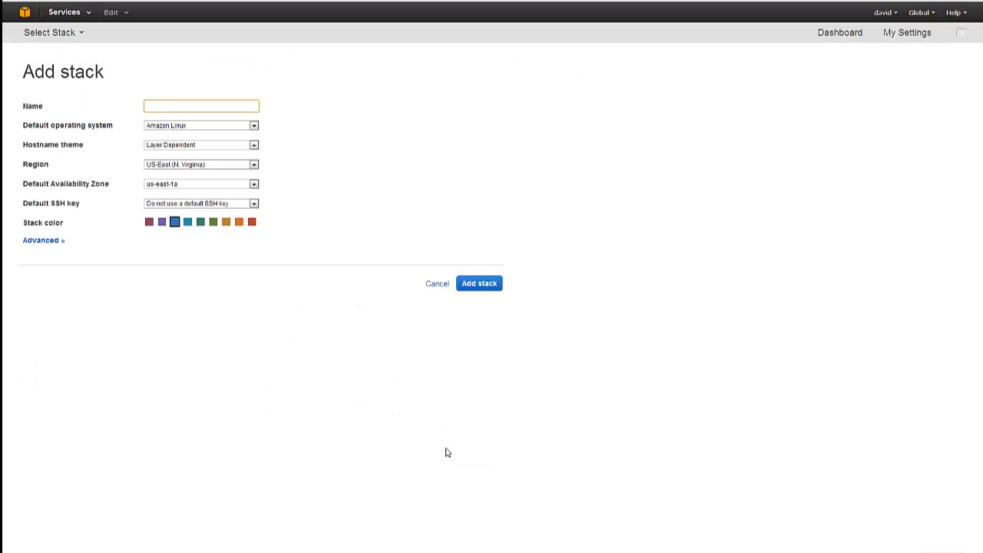
{"action": "type", "text": "My"}
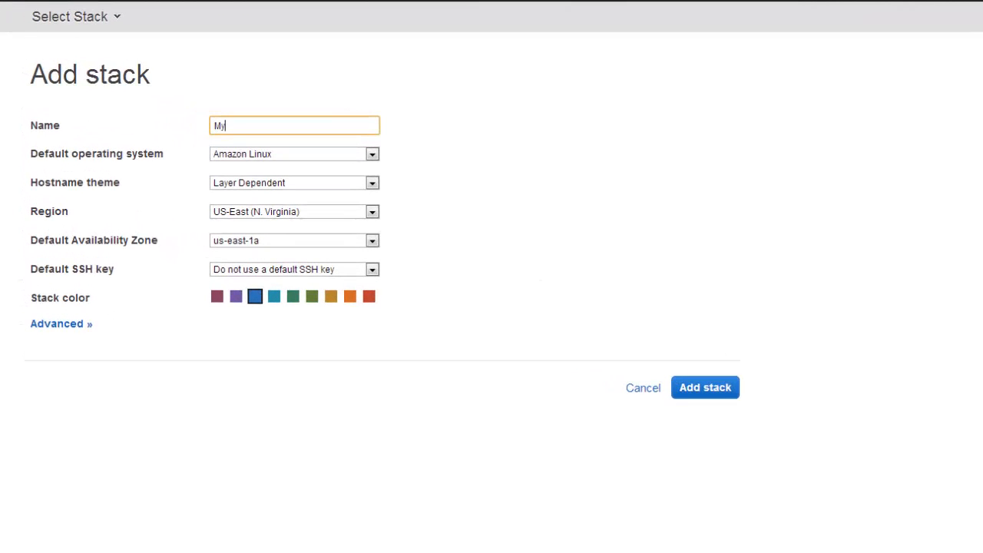
{"action": "type", "text": "FirstSta"}
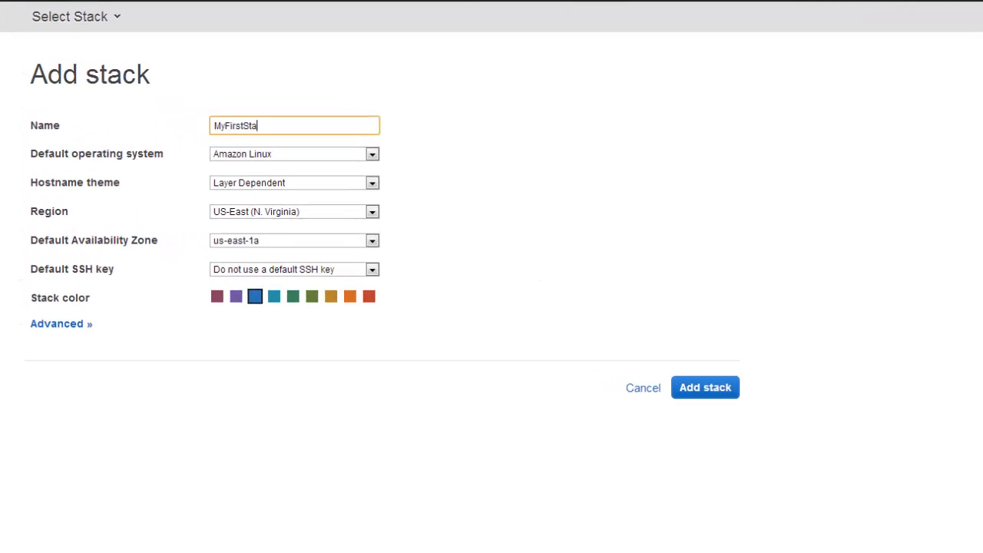
{"action": "type", "text": "ck"}
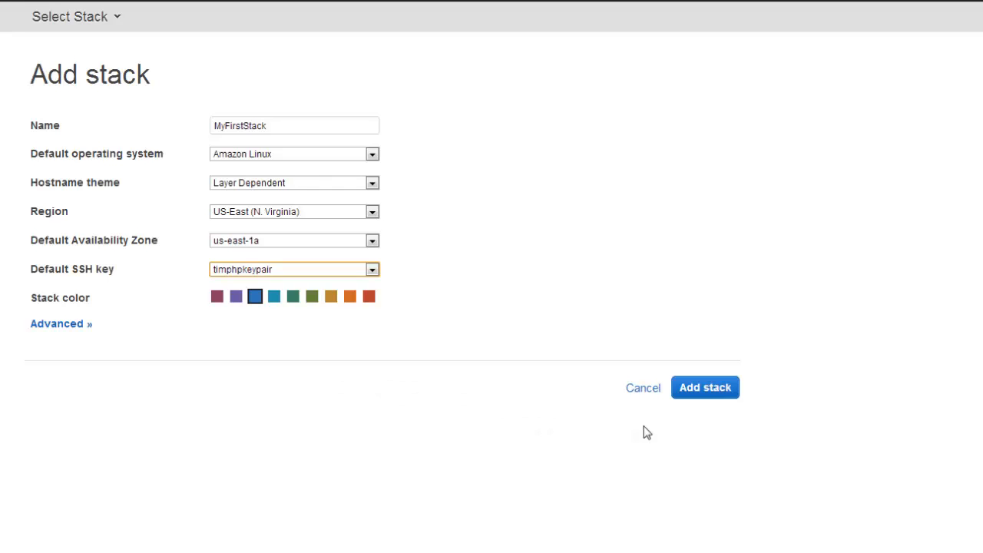
{"action": "left_click", "coordinate": [705, 387]}
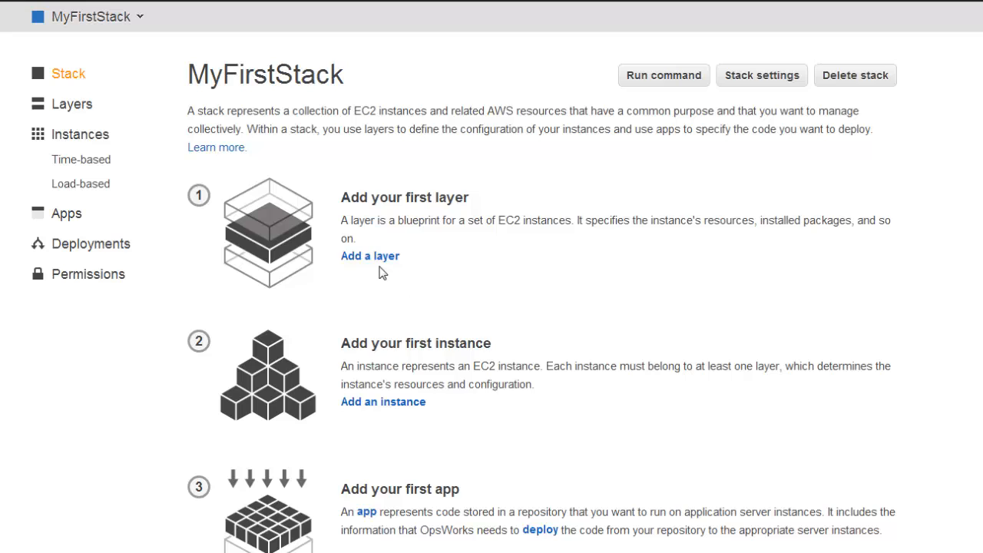
- Add a PHP App Server layer to MyFirstStack
{"action": "left_click", "coordinate": [369, 255]}
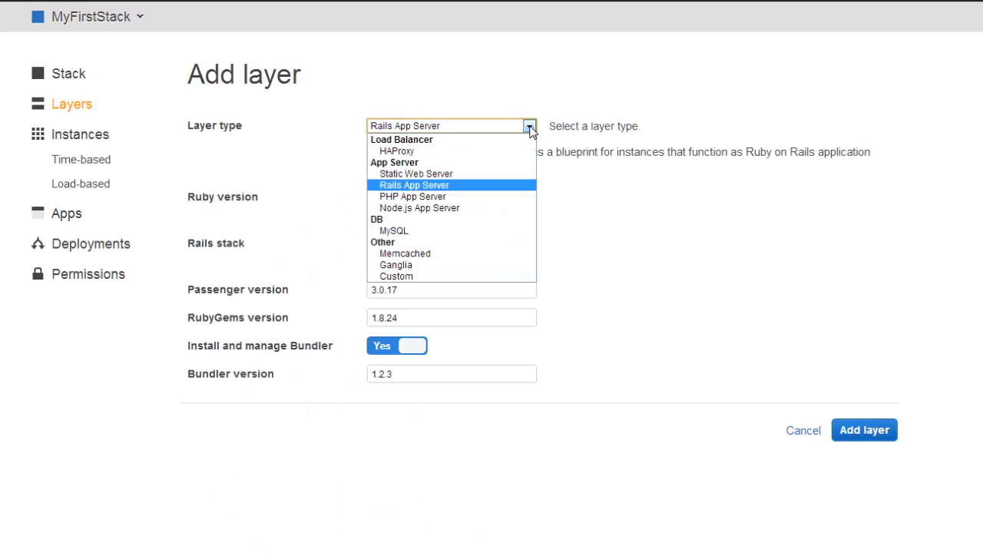
{"action": "mouse_move", "coordinate": [522, 200]}
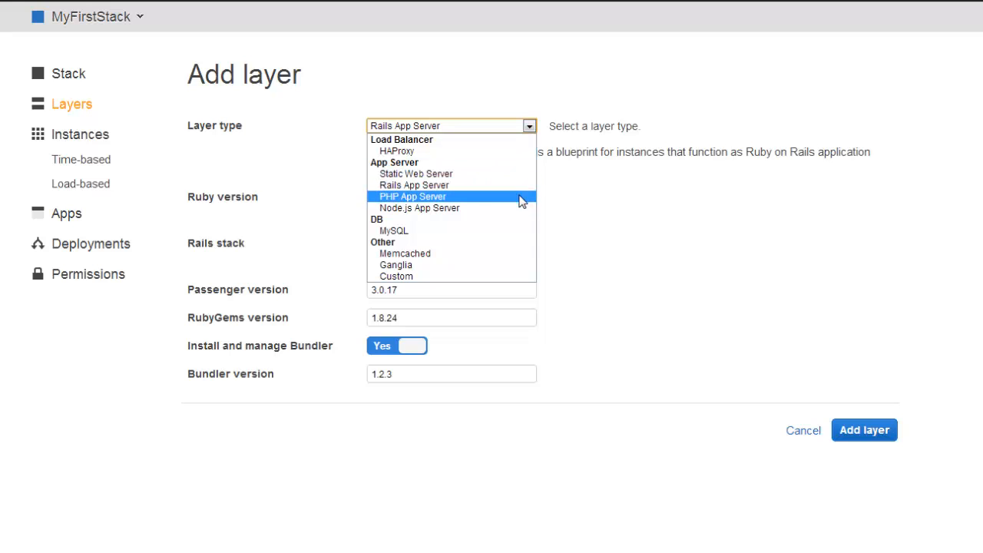
{"action": "left_click", "coordinate": [415, 197]}
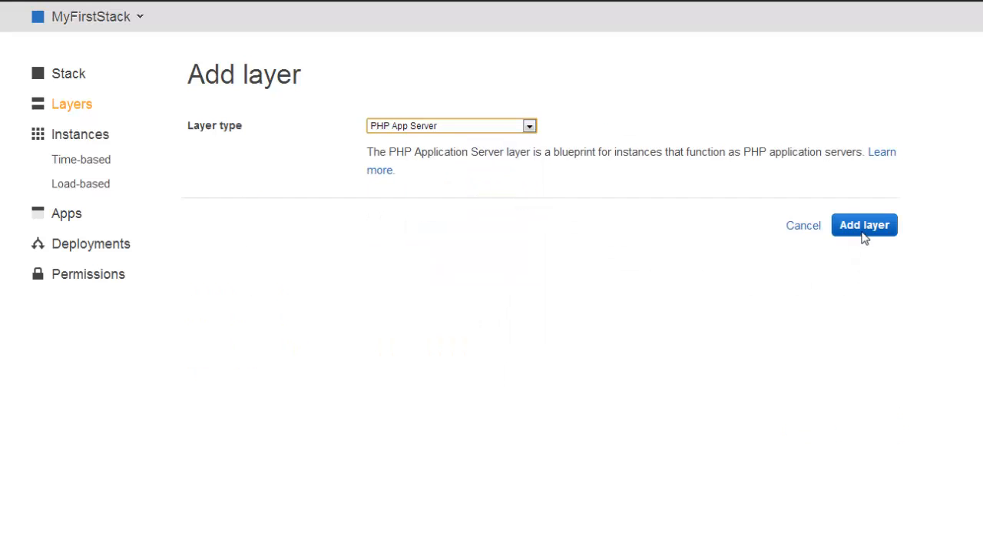
{"action": "left_click", "coordinate": [863, 224]}
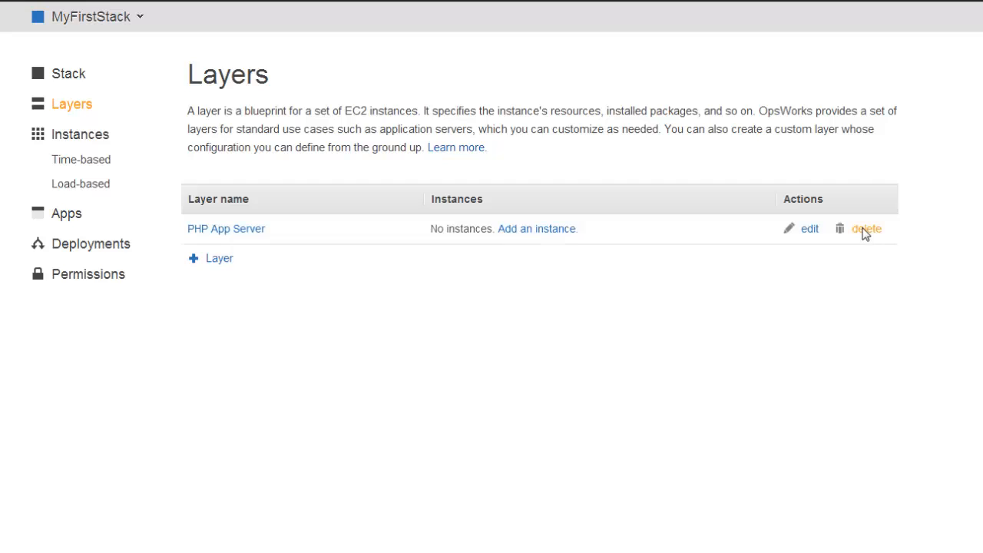
{"action": "mouse_move", "coordinate": [866, 261]}
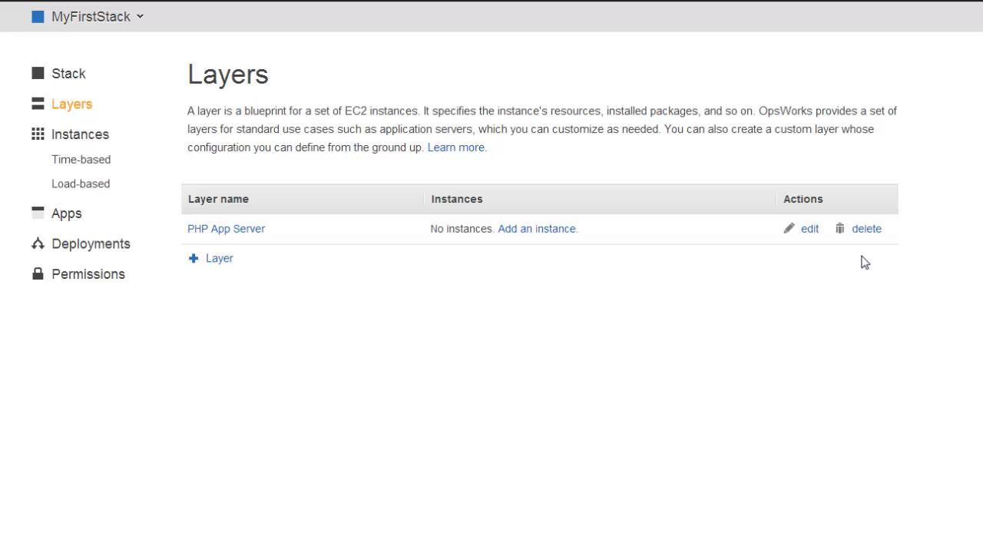
- Review the PHP App Server layer's built-in Chef recipes and save its default settings
{"action": "left_click", "coordinate": [225, 227]}
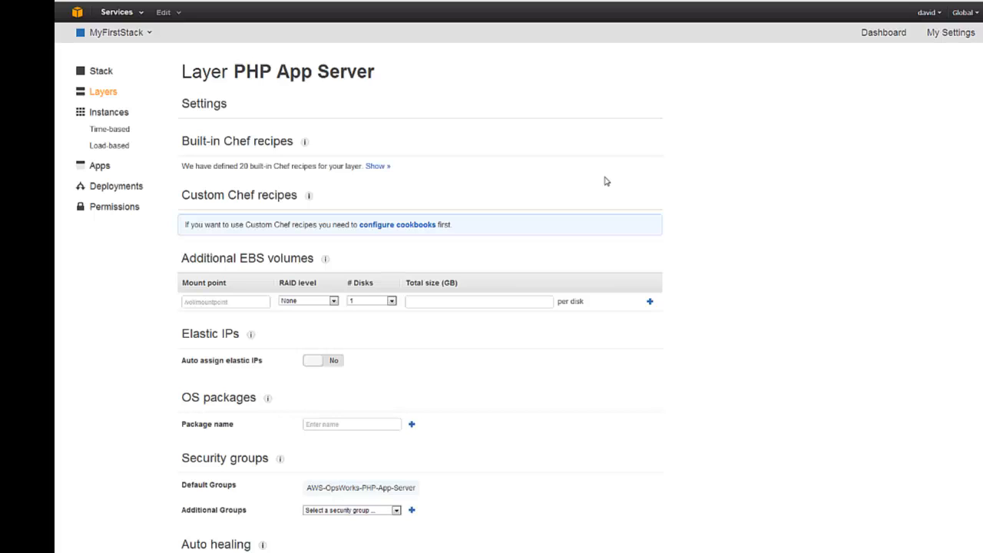
{"action": "mouse_move", "coordinate": [604, 181]}
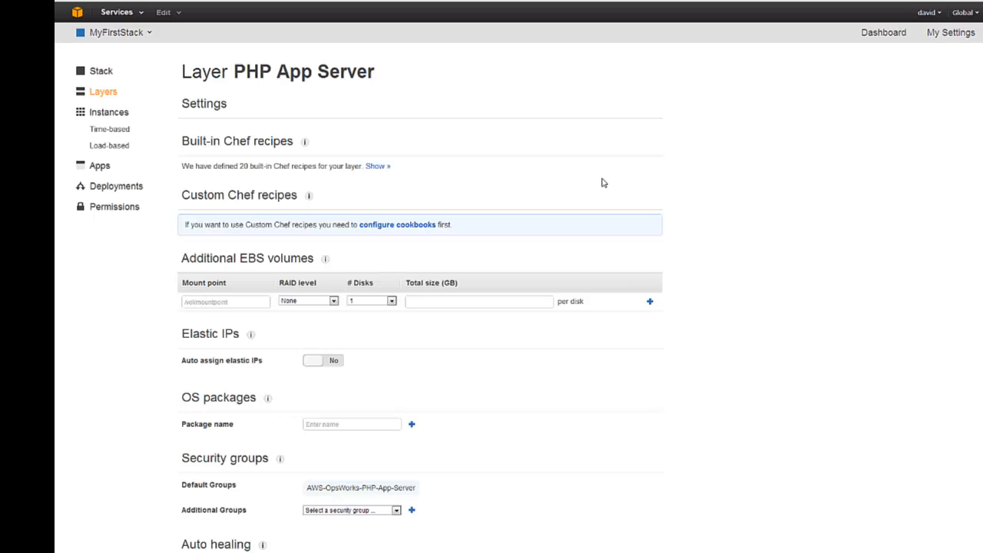
{"action": "mouse_move", "coordinate": [544, 195]}
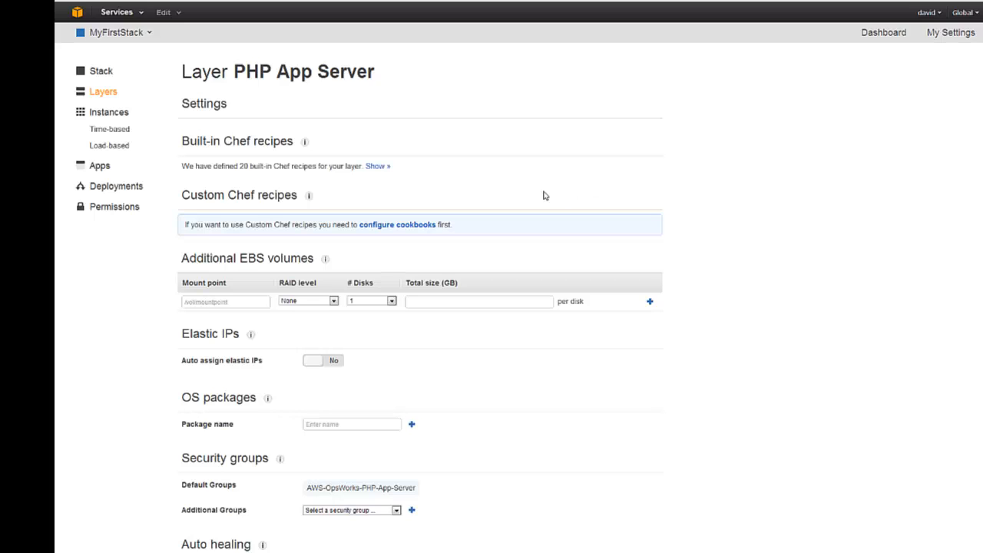
{"action": "left_click", "coordinate": [378, 166]}
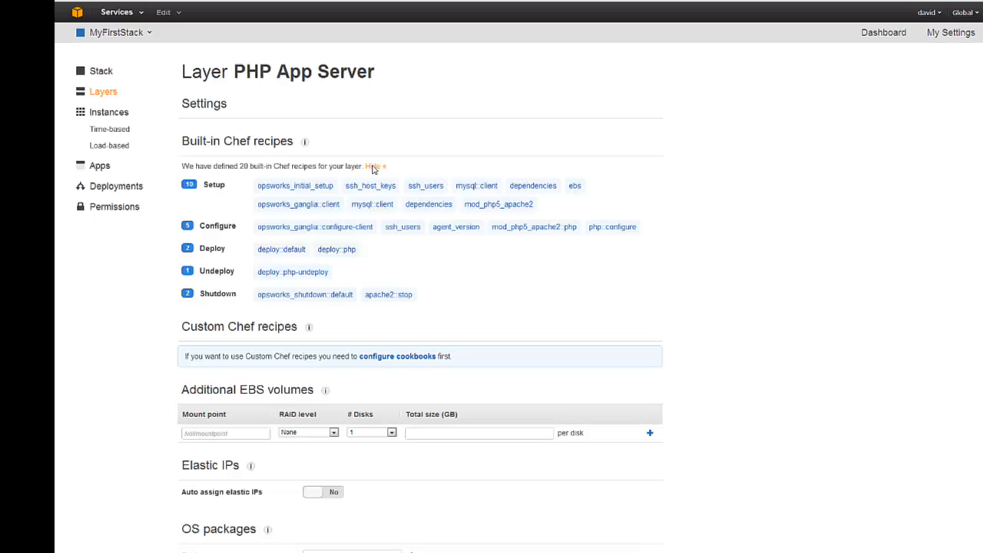
{"action": "left_click", "coordinate": [374, 166]}
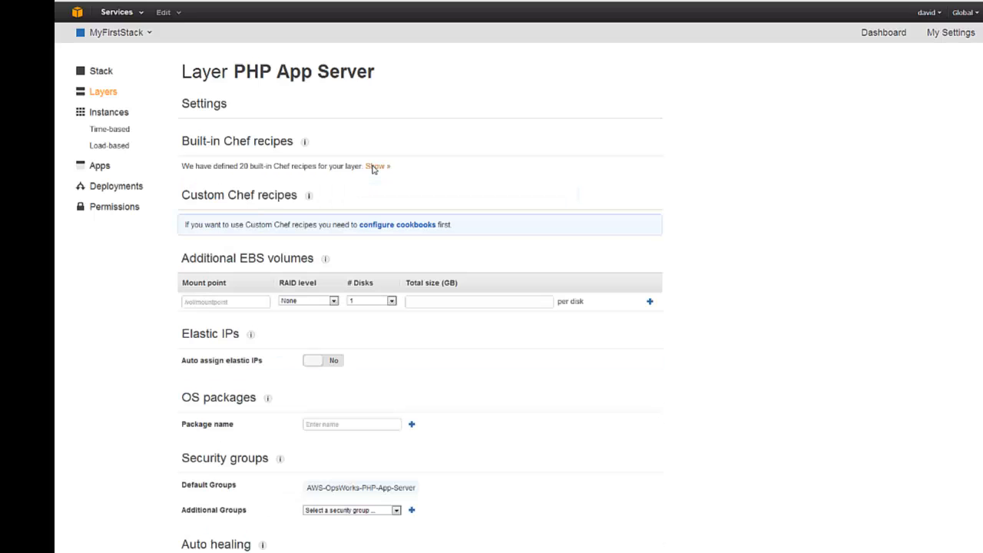
{"action": "scroll", "scroll_direction": "down", "scroll_amount": 3}
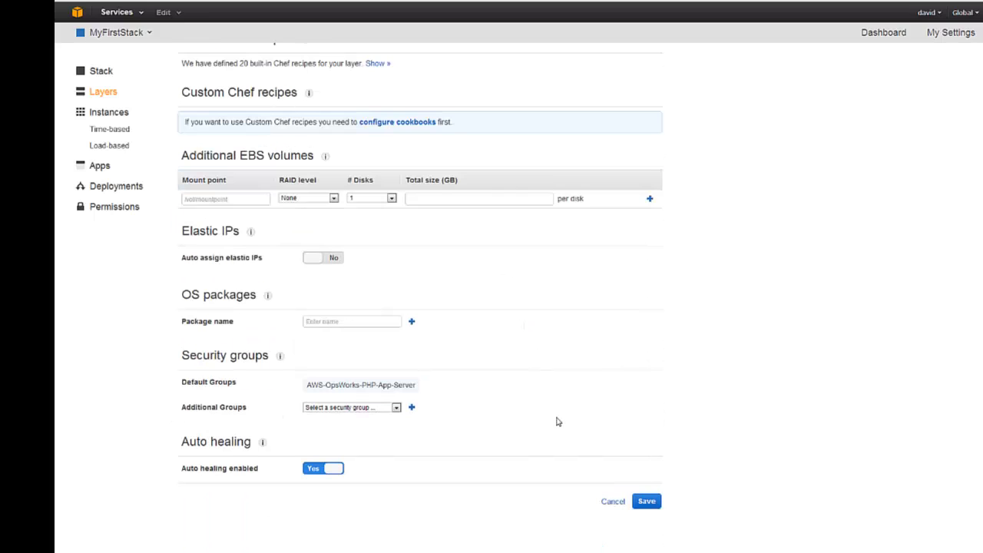
{"action": "left_click", "coordinate": [647, 501]}
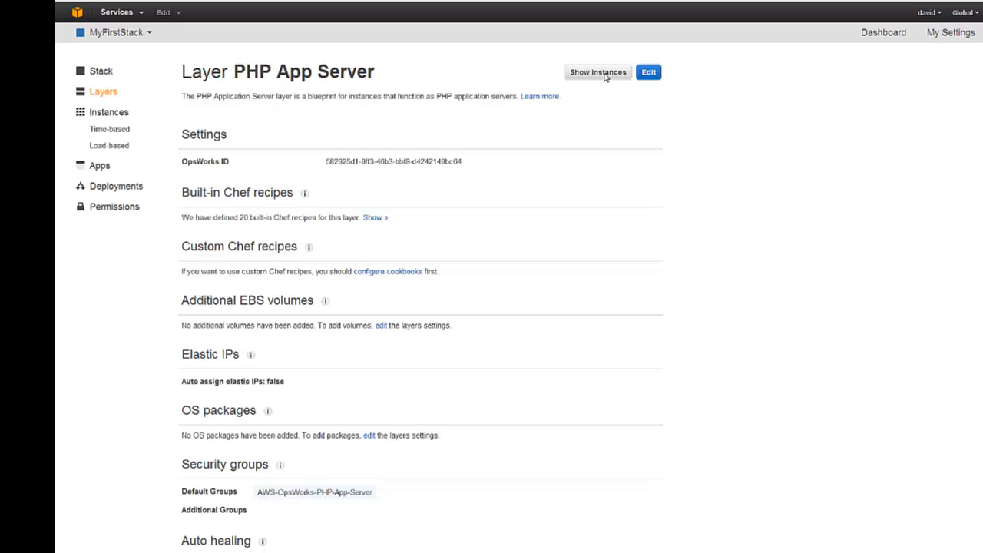
- Add instances php-app1 in us-east-1a and php-app2 in us-east-1b to the PHP App Server layer
{"action": "left_click", "coordinate": [600, 72]}
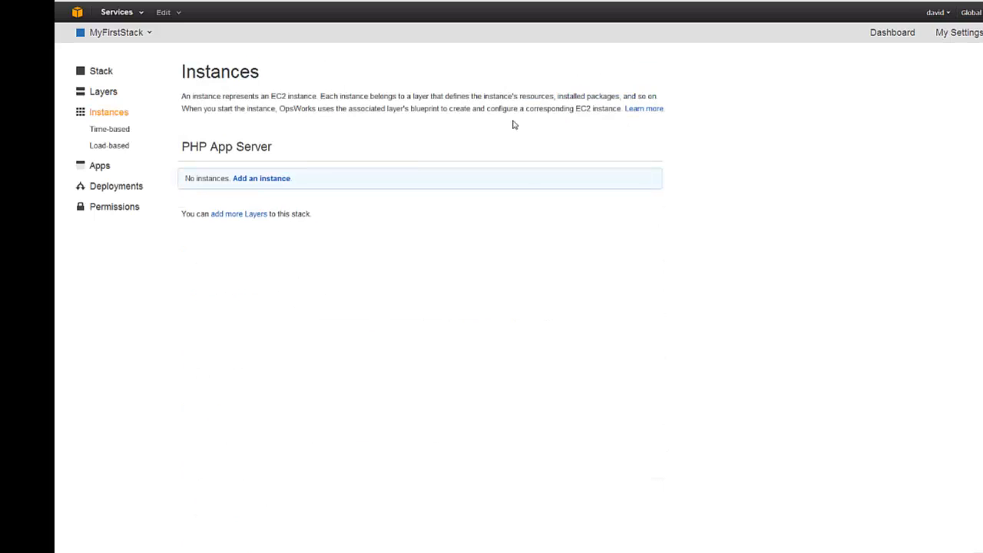
{"action": "mouse_move", "coordinate": [278, 181]}
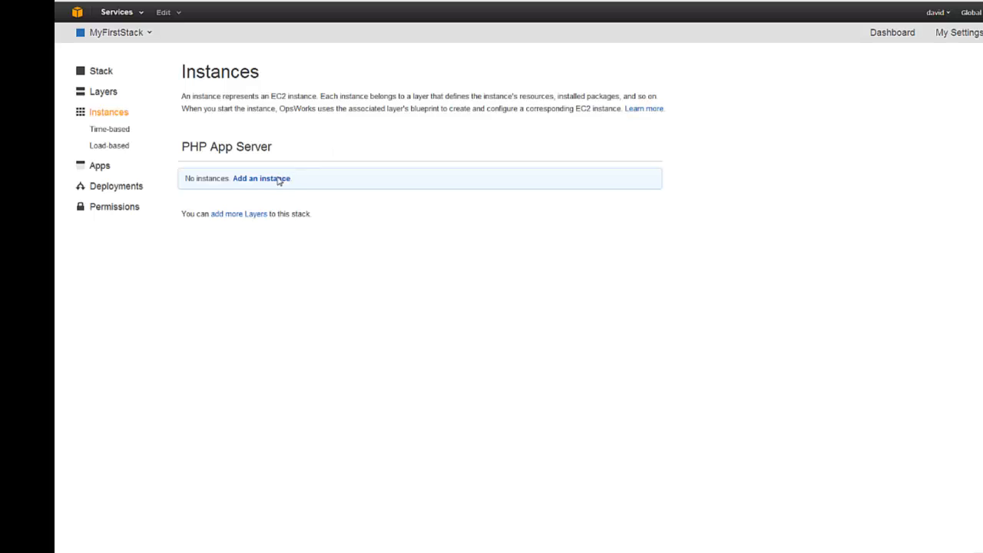
{"action": "left_click", "coordinate": [259, 179]}
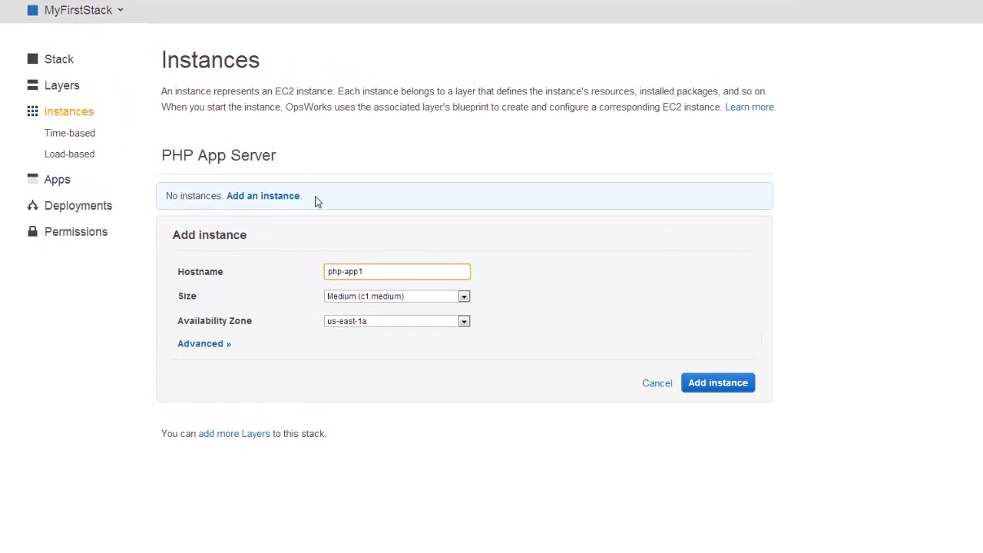
{"action": "mouse_move", "coordinate": [529, 249]}
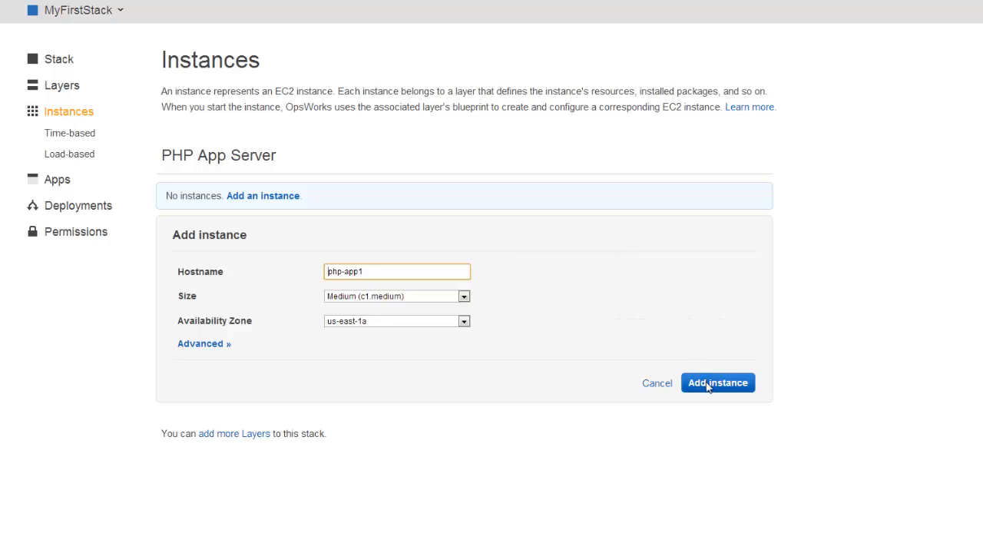
{"action": "left_click", "coordinate": [717, 382]}
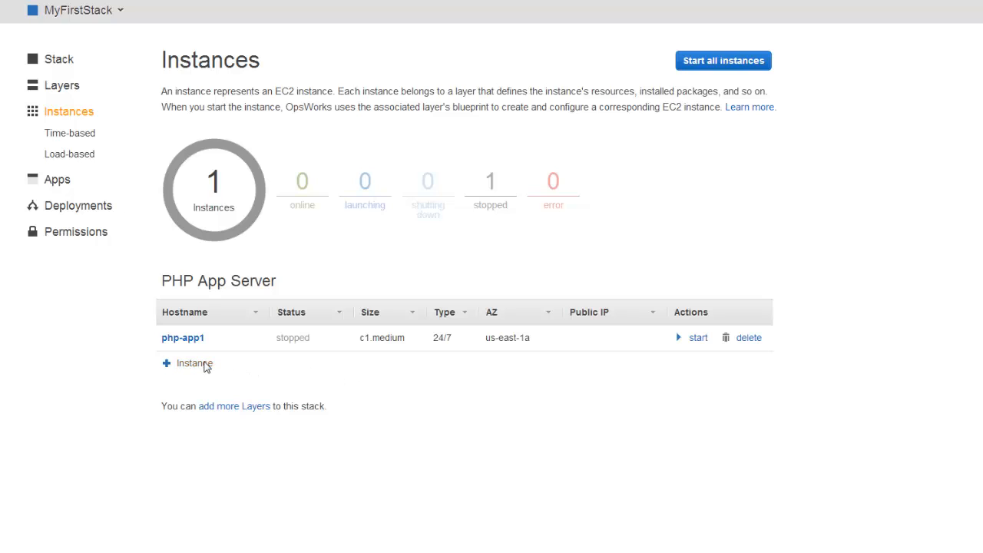
{"action": "left_click", "coordinate": [194, 362]}
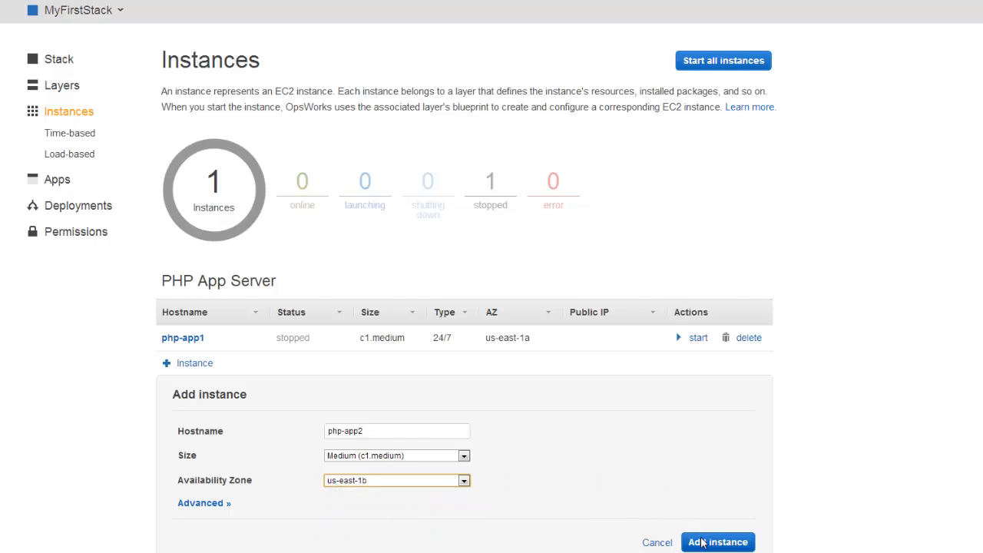
{"action": "left_click", "coordinate": [719, 542]}
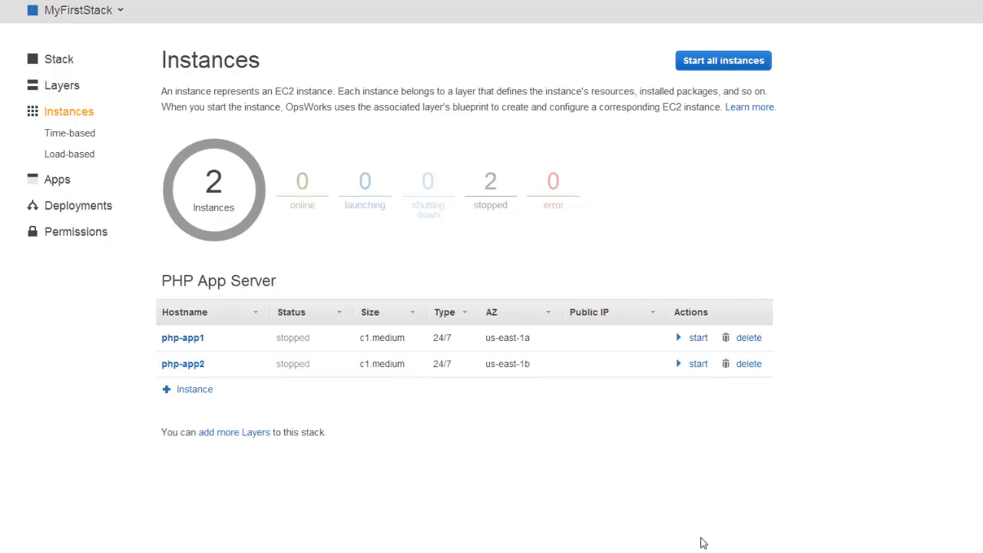
{"action": "mouse_move", "coordinate": [722, 61]}
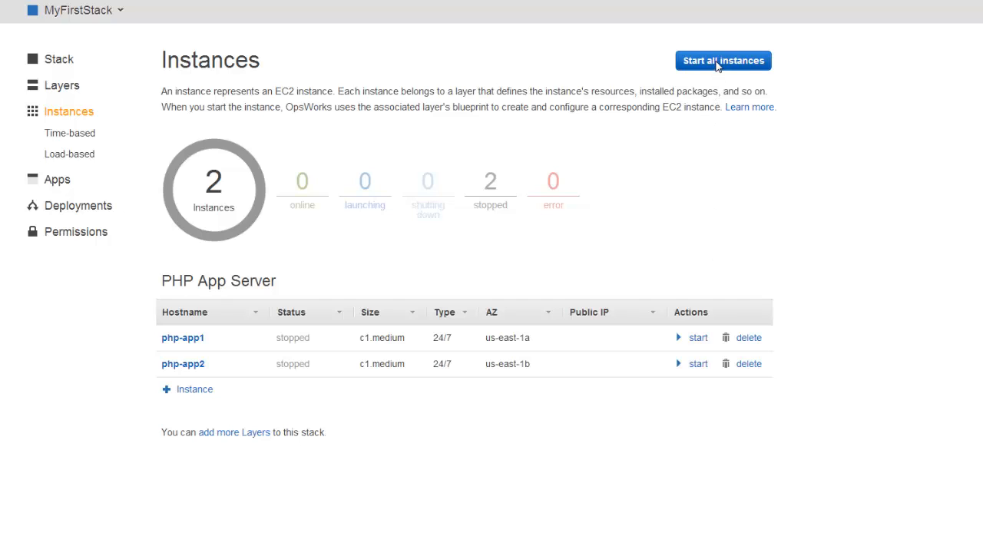
- Start all instances so php-app1 and php-app2 begin launching
{"action": "left_click", "coordinate": [725, 60]}
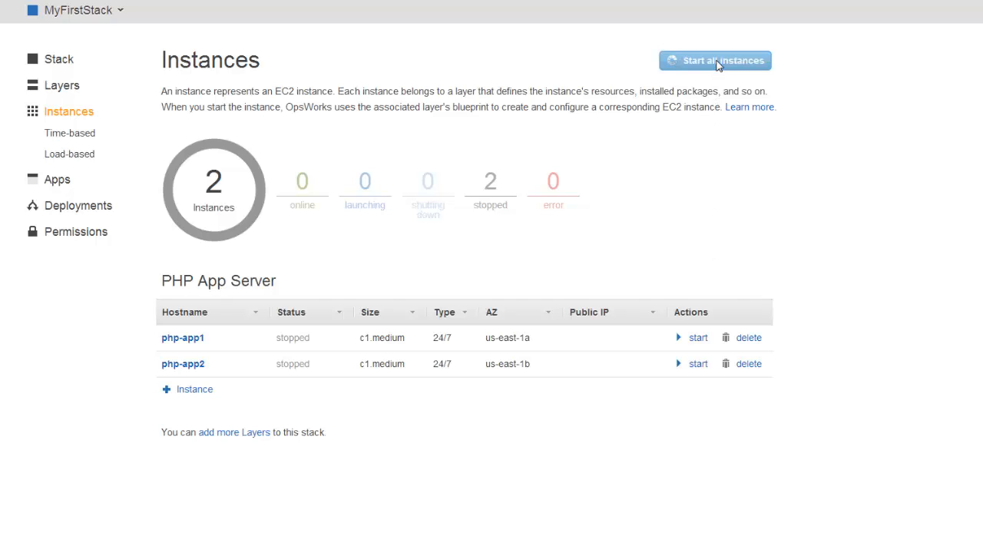
{"action": "left_click", "coordinate": [716, 60]}
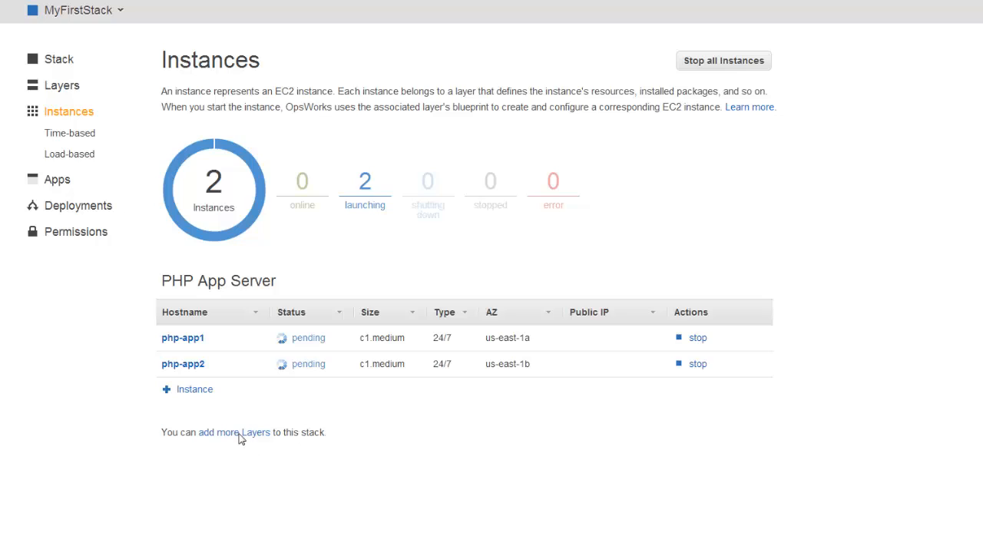
- Add an HAProxy layer with its statistics and health check settings
{"action": "left_click", "coordinate": [234, 433]}
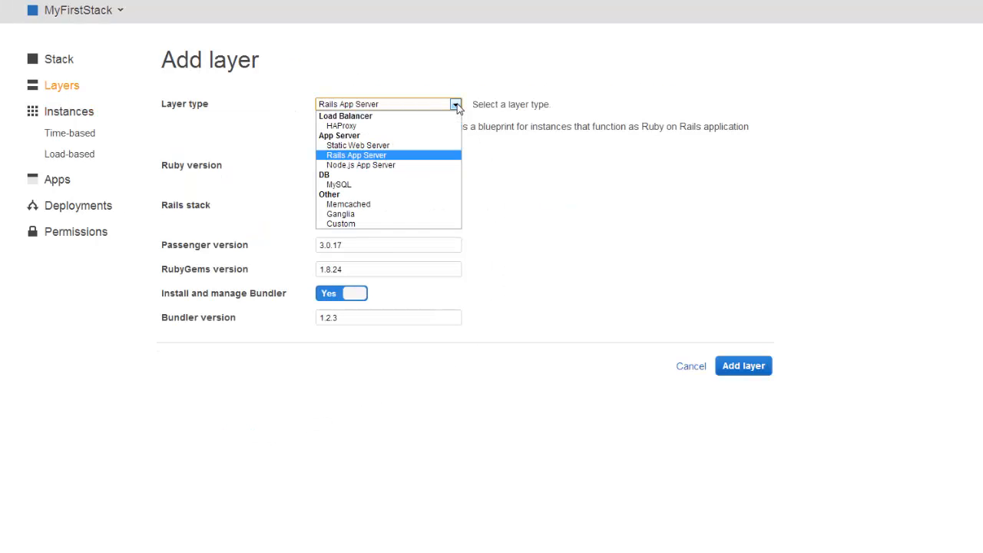
{"action": "left_click", "coordinate": [341, 126]}
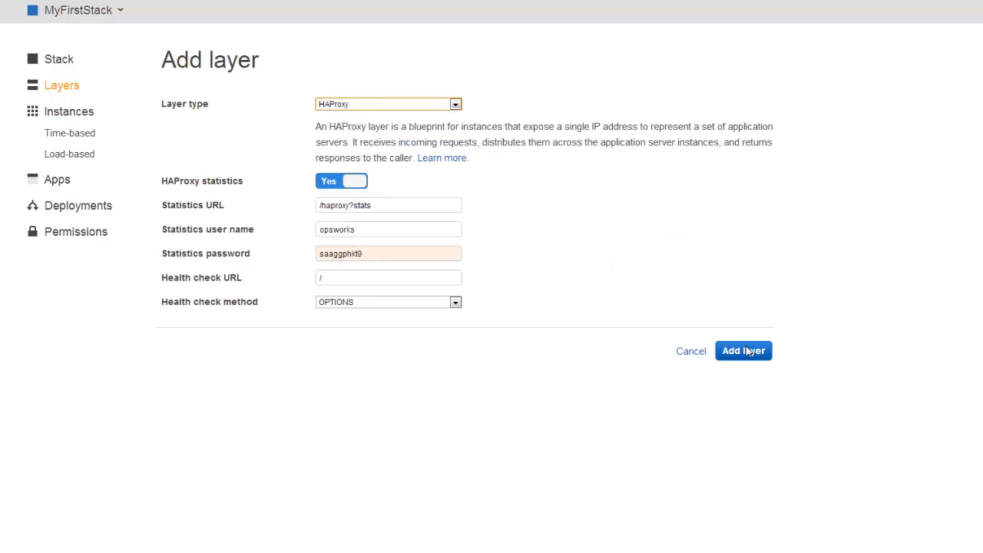
{"action": "left_click", "coordinate": [744, 350]}
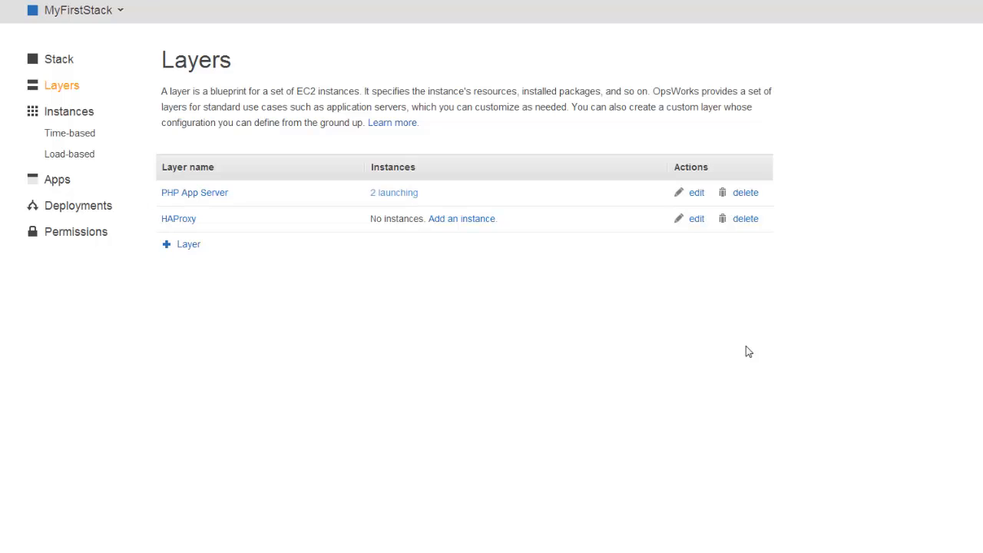
{"action": "mouse_move", "coordinate": [729, 344]}
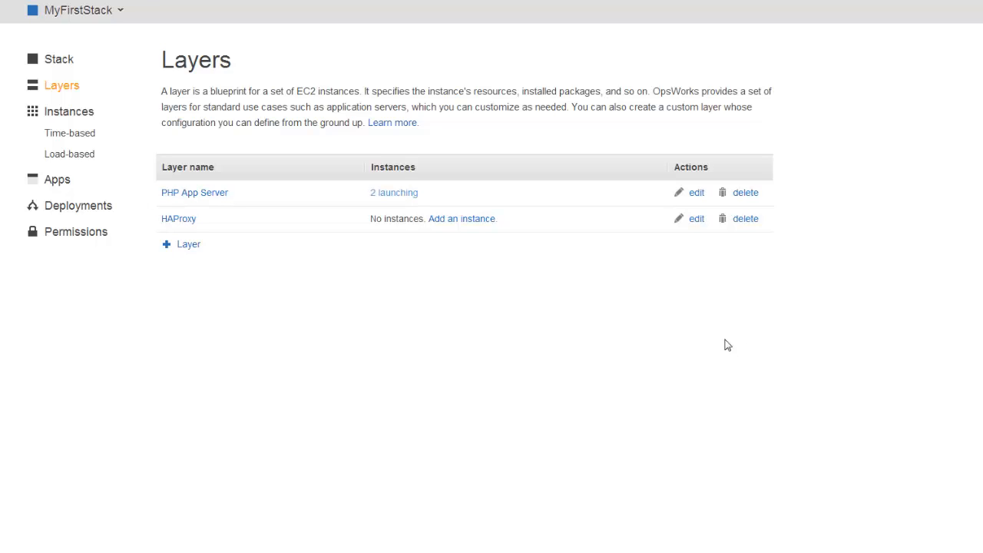
- Add instance lb1 to the HAProxy layer and start it
{"action": "left_click", "coordinate": [67, 110]}
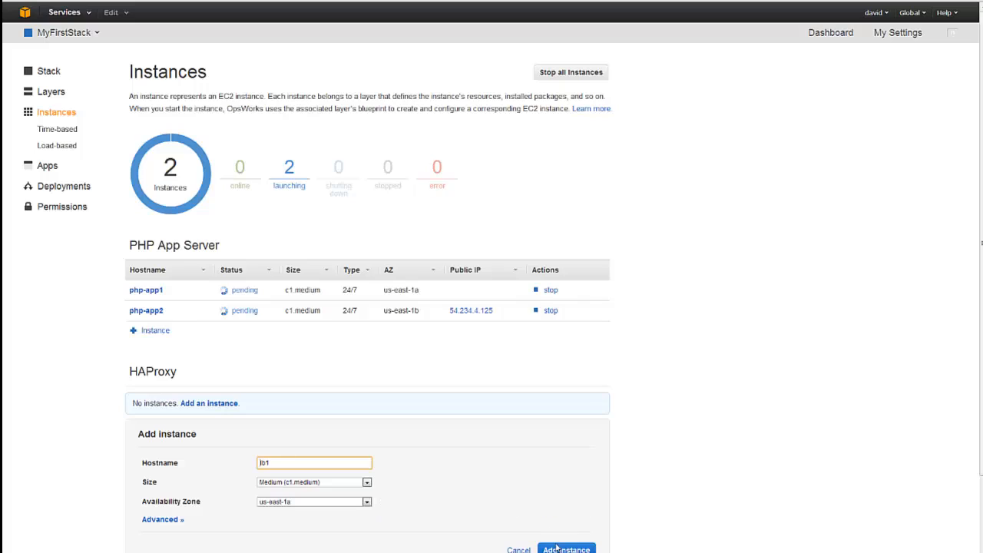
{"action": "left_click", "coordinate": [567, 550]}
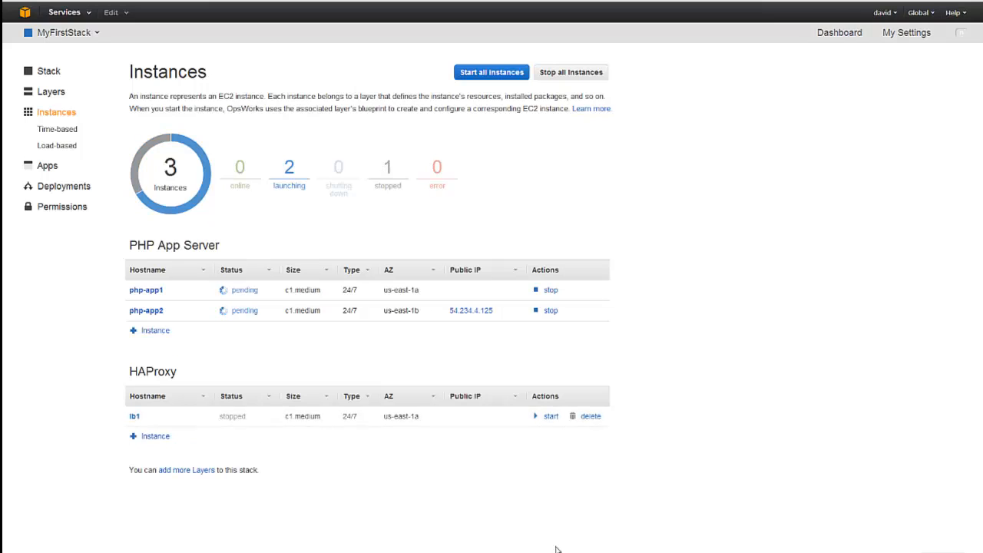
{"action": "mouse_move", "coordinate": [548, 416]}
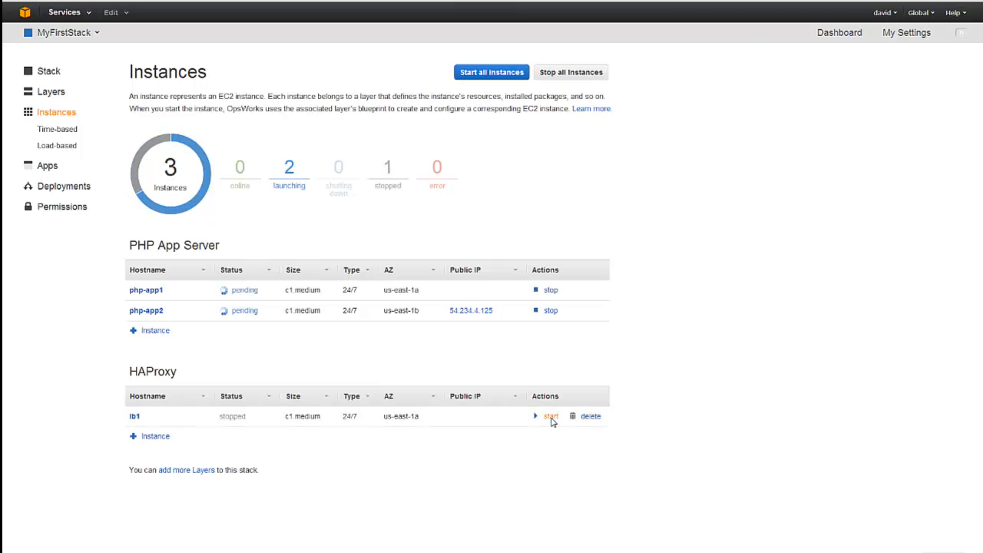
{"action": "left_click", "coordinate": [550, 417]}
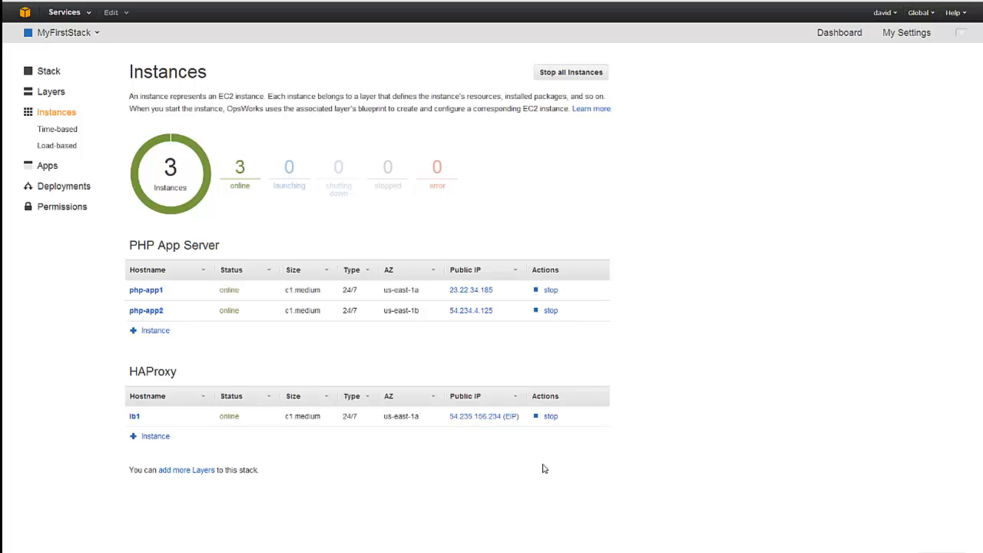
{"action": "mouse_move", "coordinate": [332, 357]}
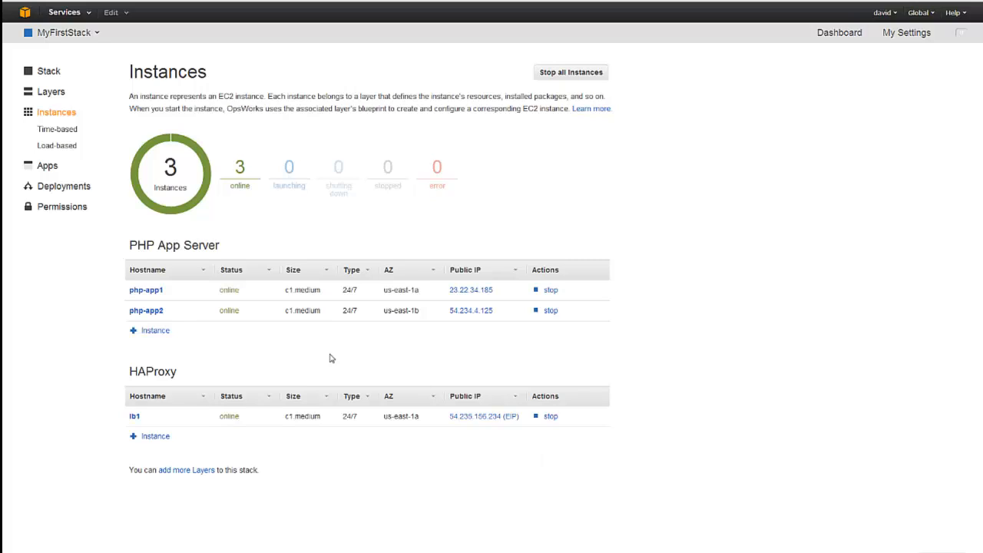
- Begin a new app named MyPhpApp with PHP as the app type
{"action": "left_click", "coordinate": [46, 166]}
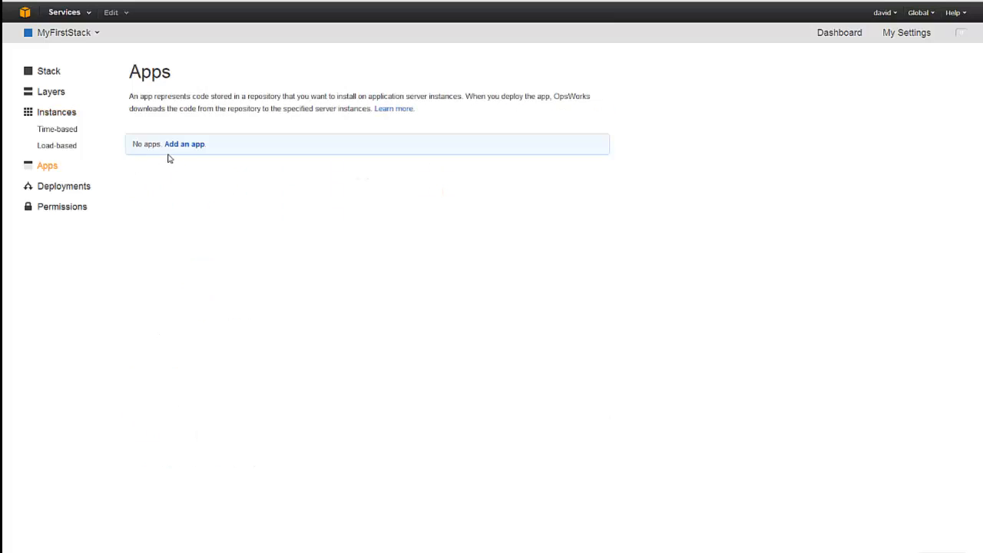
{"action": "left_click", "coordinate": [184, 145]}
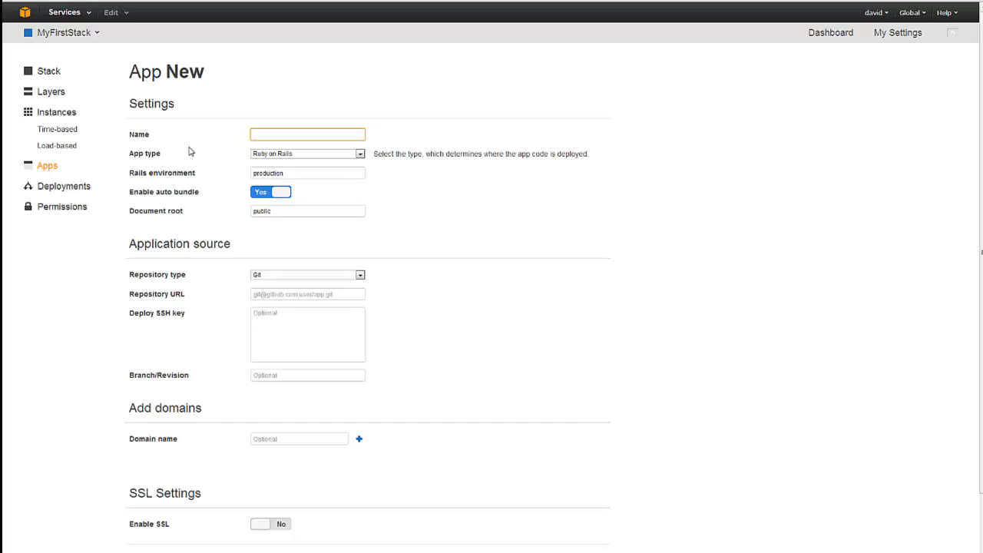
{"action": "left_click", "coordinate": [307, 134]}
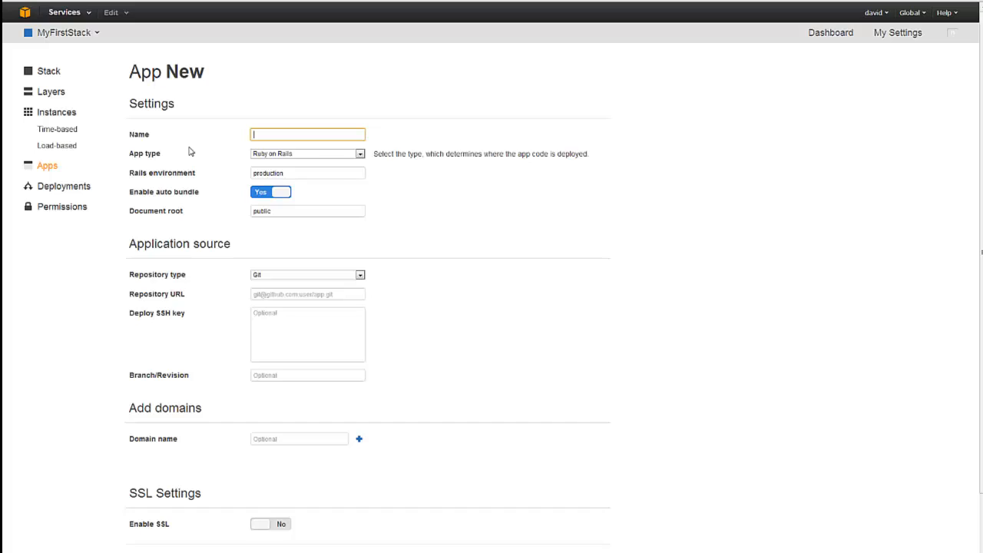
{"action": "type", "text": "M"}
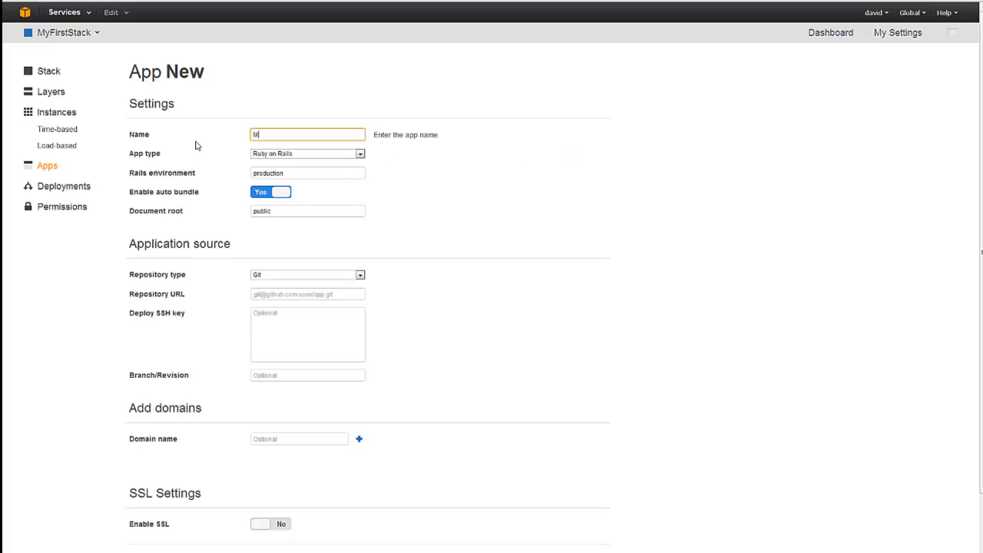
{"action": "type", "text": "yPhpApp"}
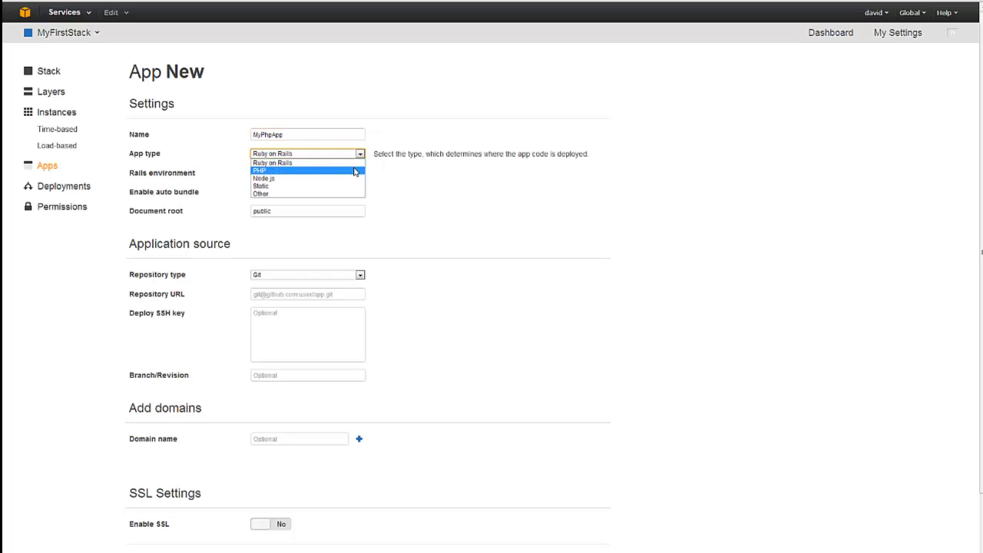
{"action": "left_click", "coordinate": [261, 169]}
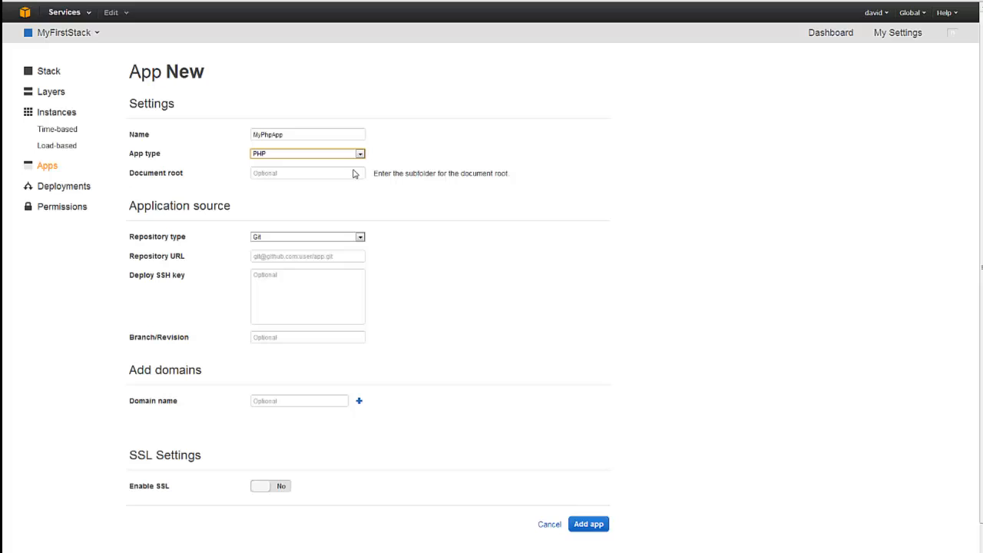
{"action": "mouse_move", "coordinate": [323, 257]}
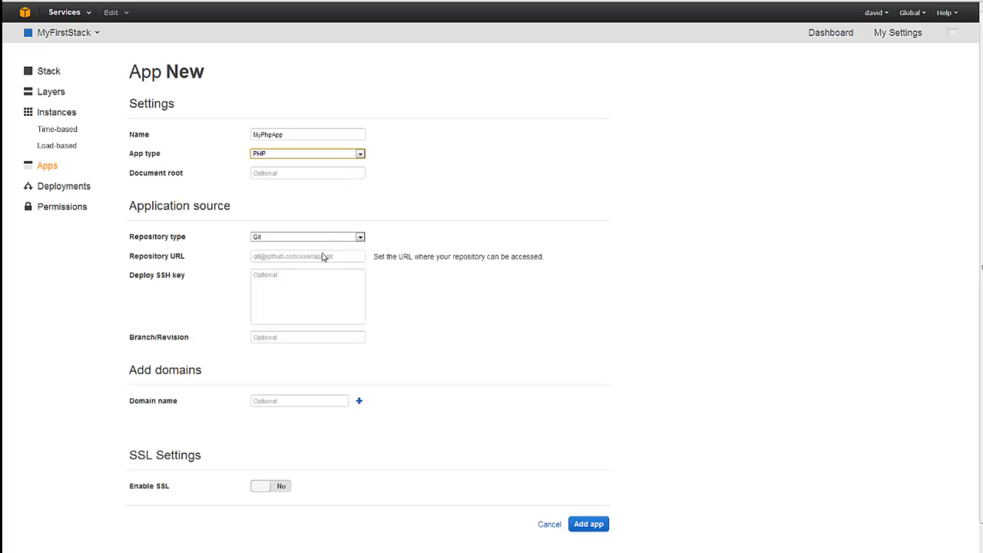
{"action": "mouse_move", "coordinate": [323, 258]}
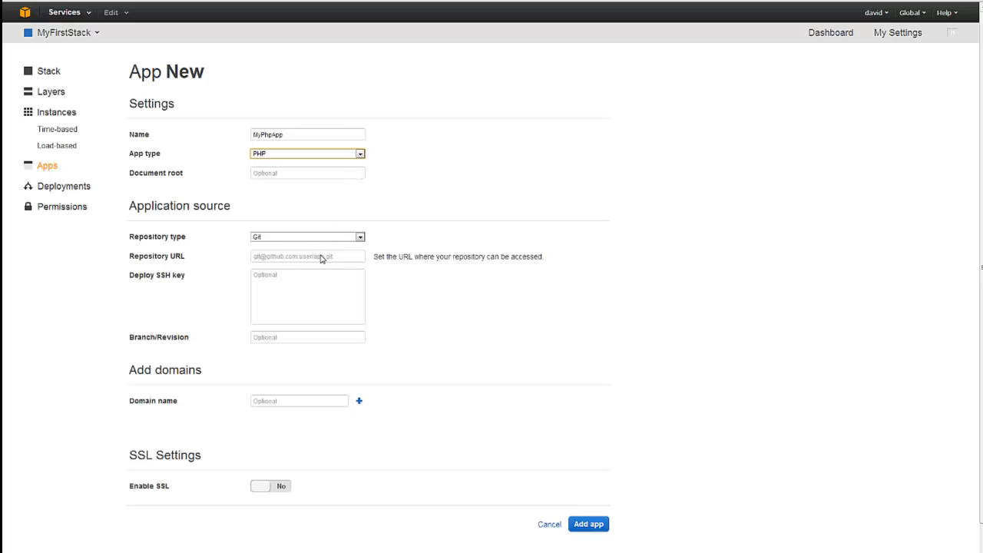
- Paste the Git repository URL into the app's repository address
{"action": "left_click", "coordinate": [307, 255]}
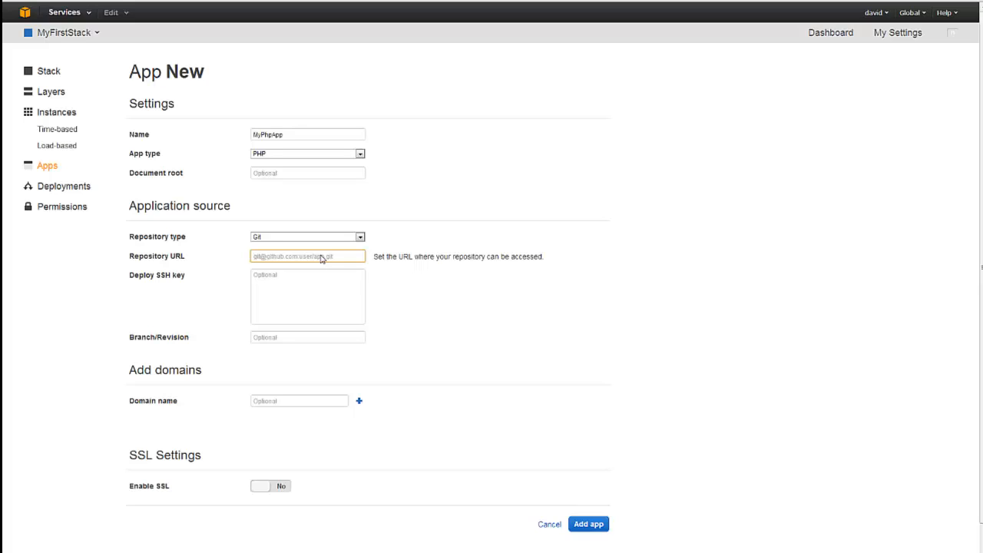
{"action": "left_click", "coordinate": [307, 255]}
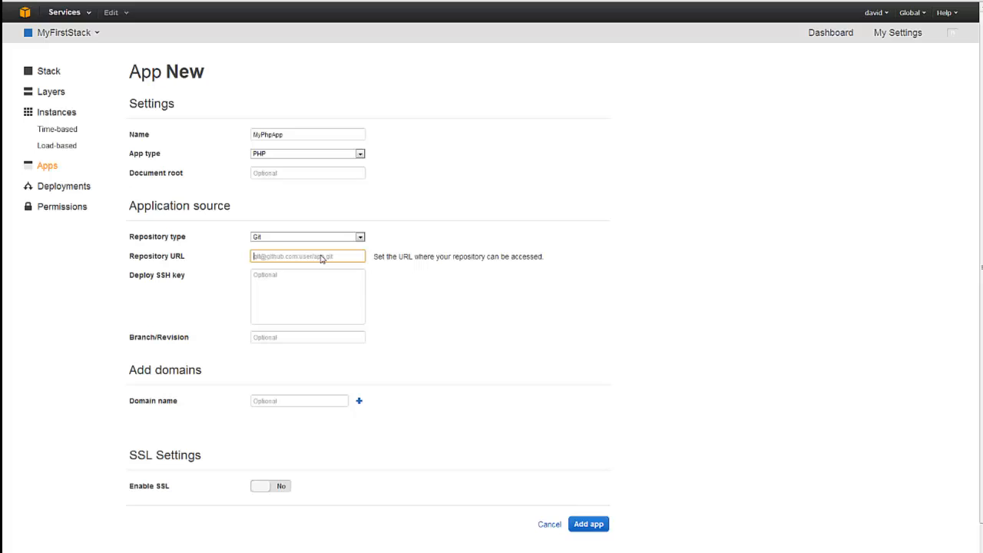
{"action": "right_click", "coordinate": [321, 255]}
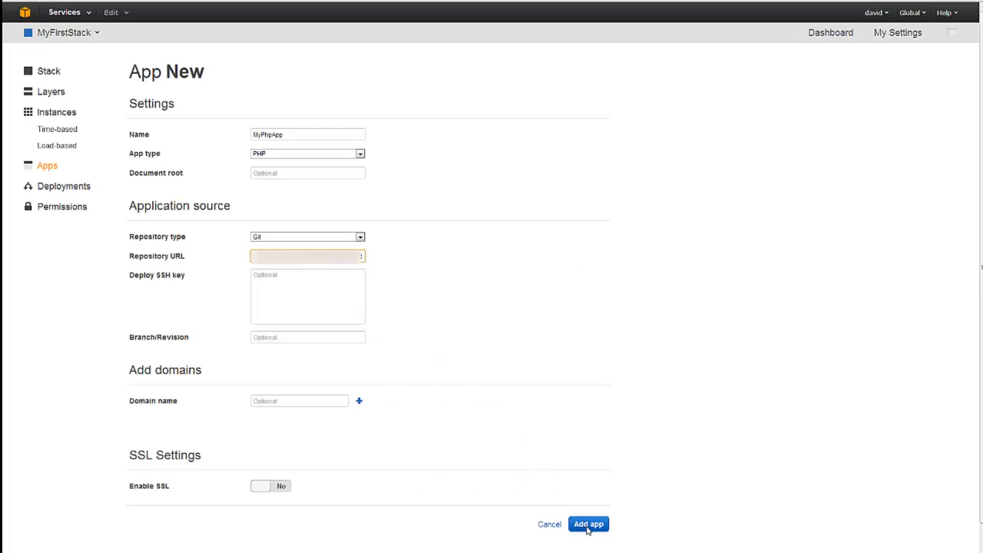
- Save MyPhpApp so it is listed among the stack's apps
{"action": "left_click", "coordinate": [589, 524]}
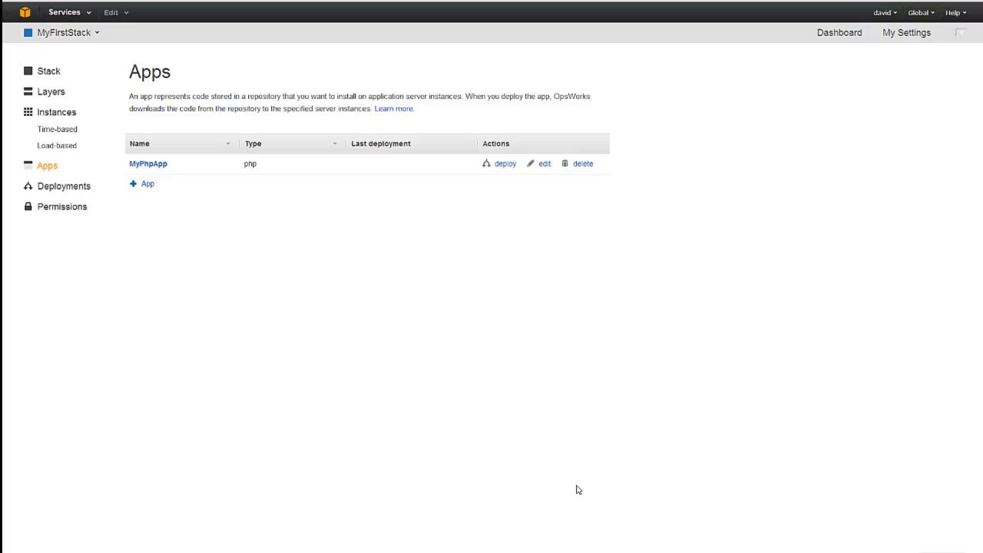
{"action": "mouse_move", "coordinate": [504, 163]}
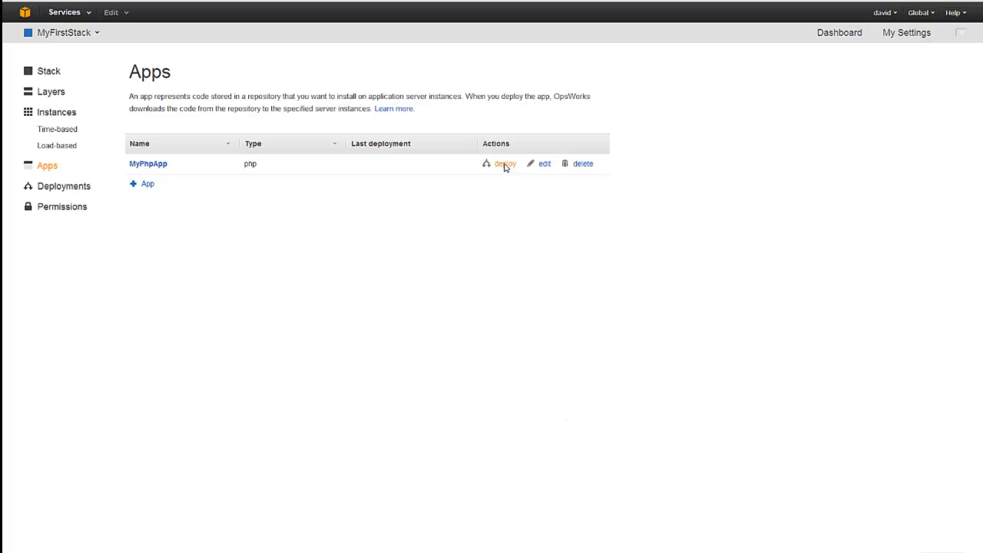
{"action": "mouse_move", "coordinate": [504, 166]}
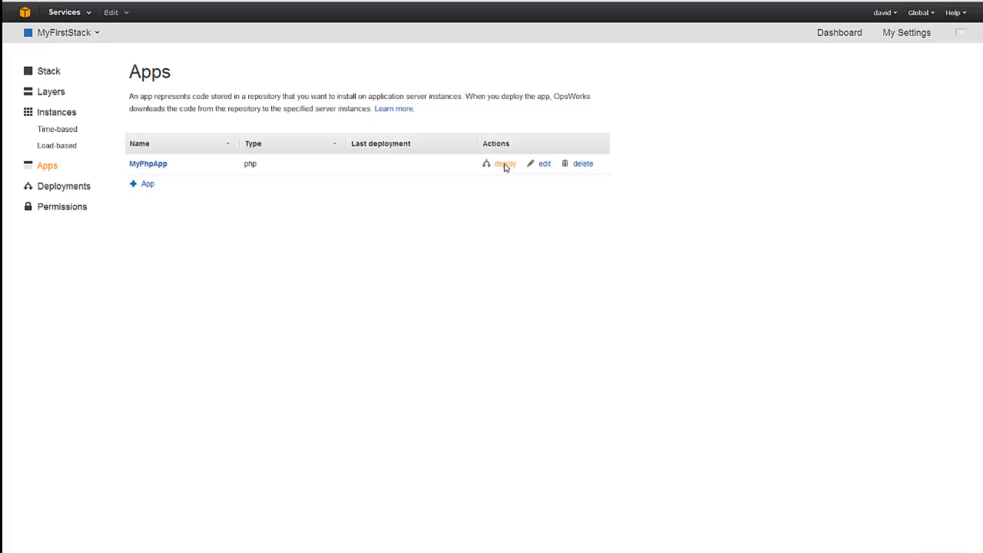
- Start a deployment of MyPhpApp to all 3 instances
{"action": "left_click", "coordinate": [504, 163]}
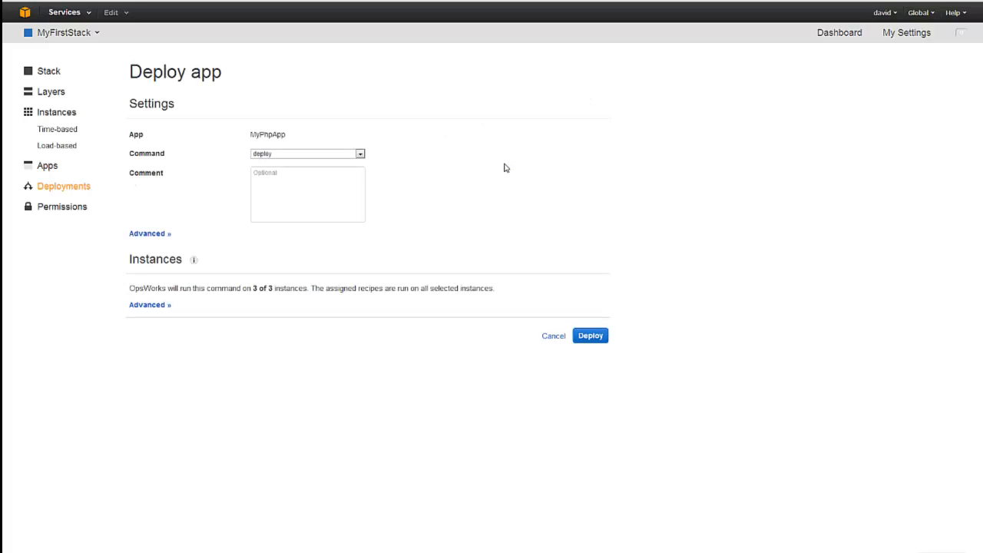
{"action": "mouse_move", "coordinate": [506, 194]}
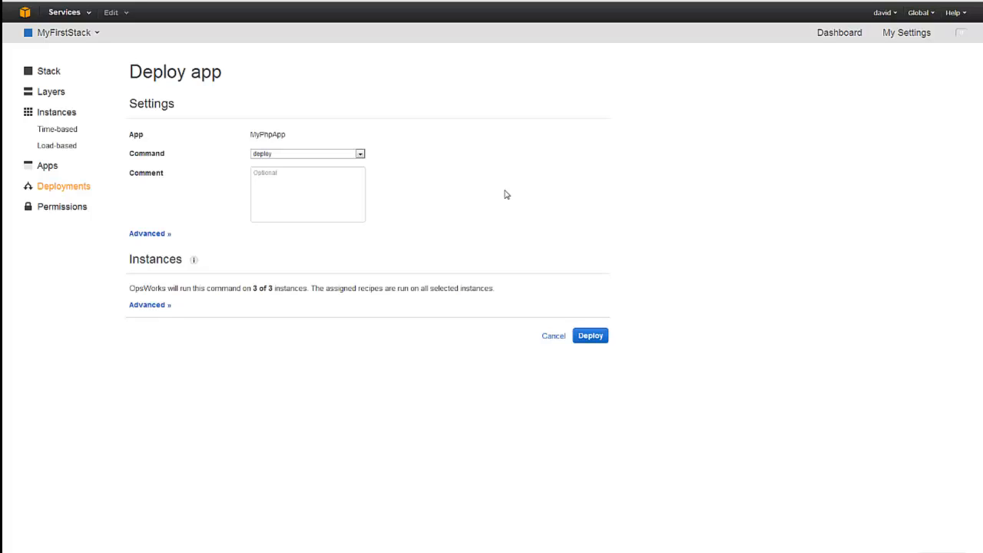
{"action": "mouse_move", "coordinate": [550, 278]}
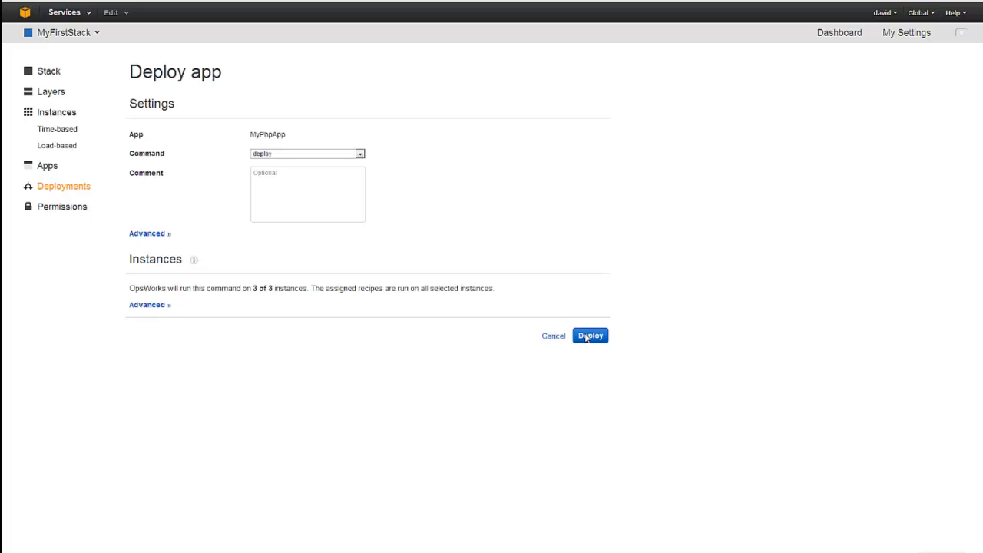
- Deploy MyPhpApp to php-app1, php-app2 and lb1 and confirm all three instances show online
{"action": "left_click", "coordinate": [590, 335]}
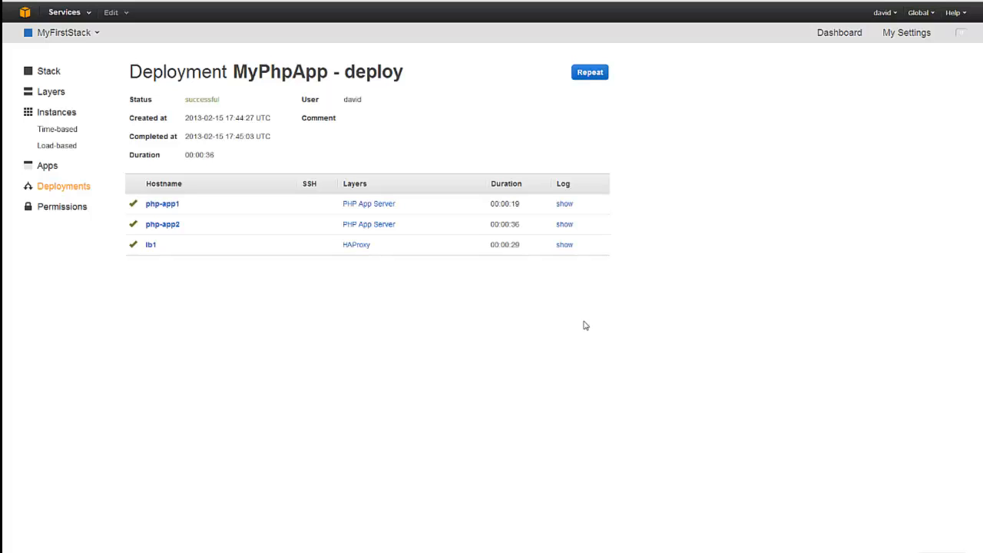
{"action": "mouse_move", "coordinate": [577, 325]}
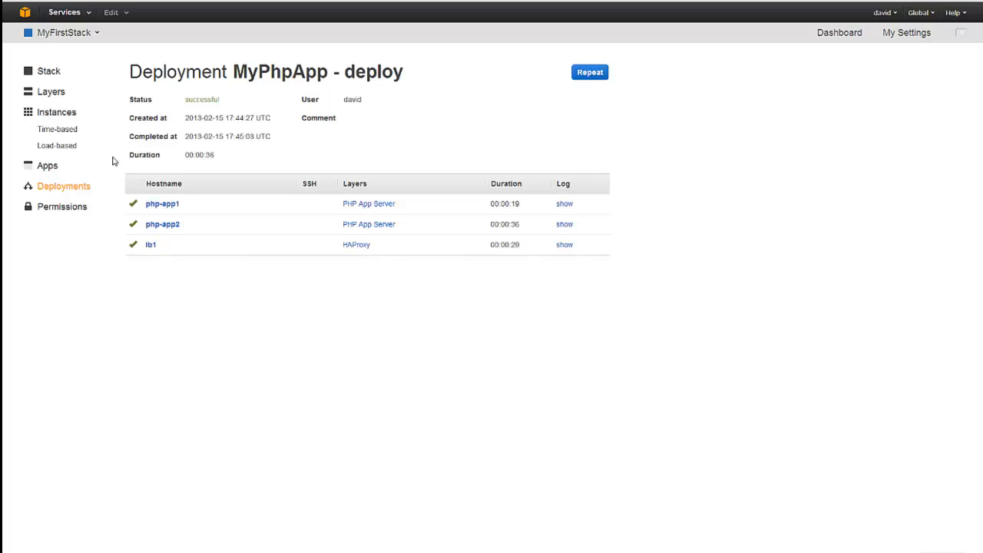
{"action": "mouse_move", "coordinate": [55, 113]}
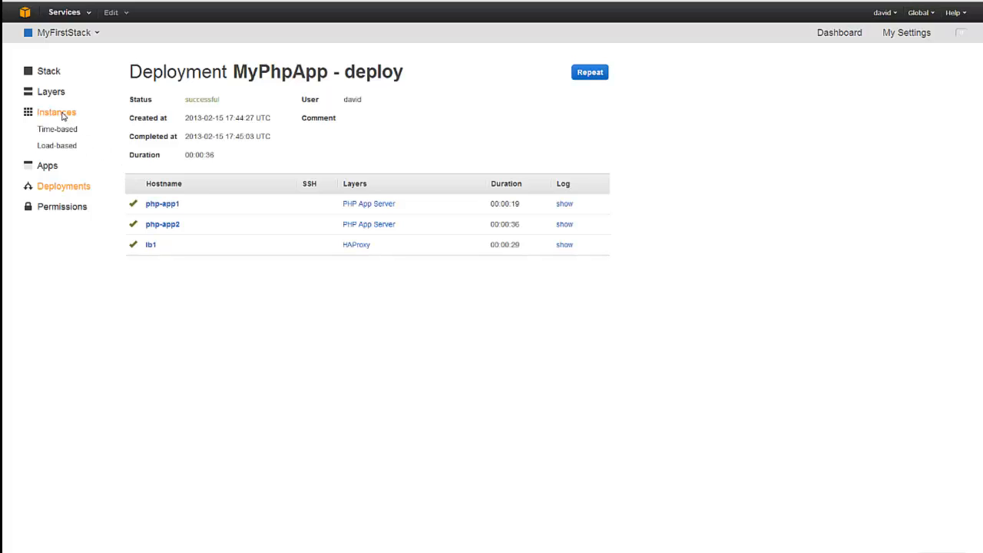
{"action": "left_click", "coordinate": [55, 112]}
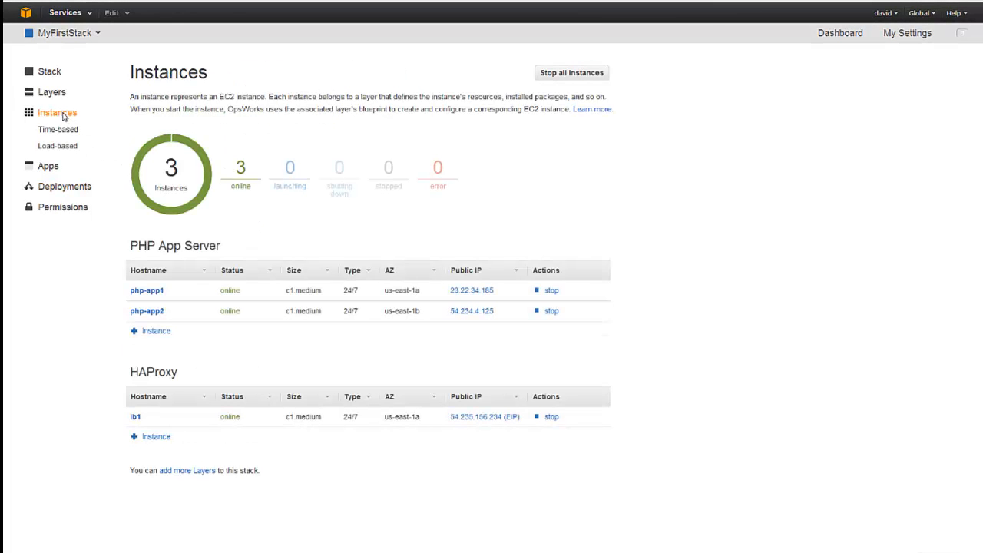